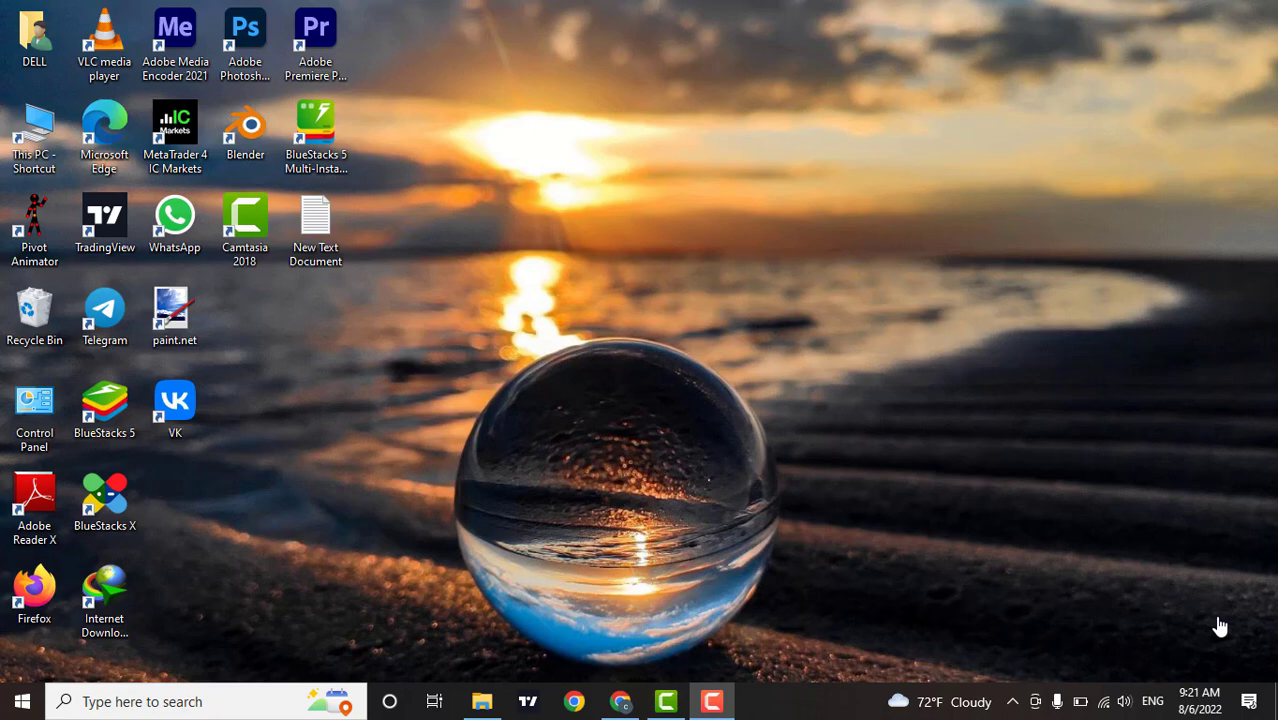
{"action": "mouse_move", "coordinate": [1007, 481]}
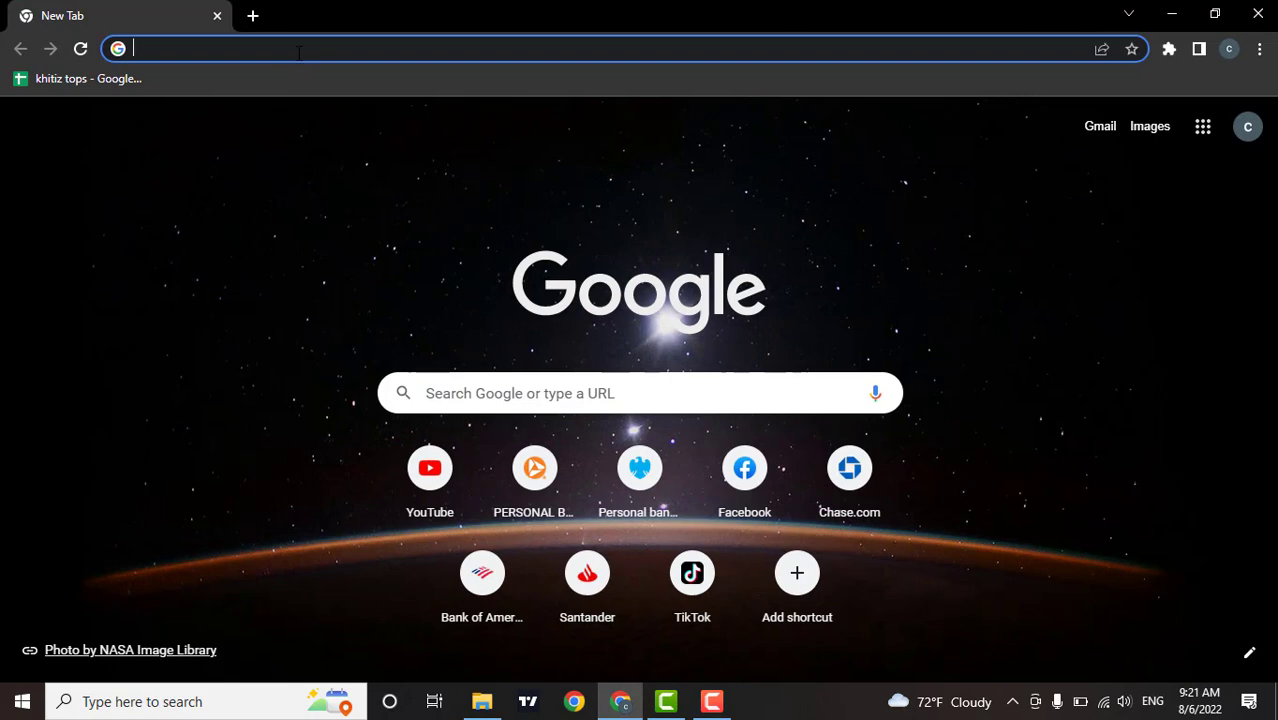
Load vk.com in Chrome by entering 'vk' in the address bar
{"action": "type", "text": "vk.com"}
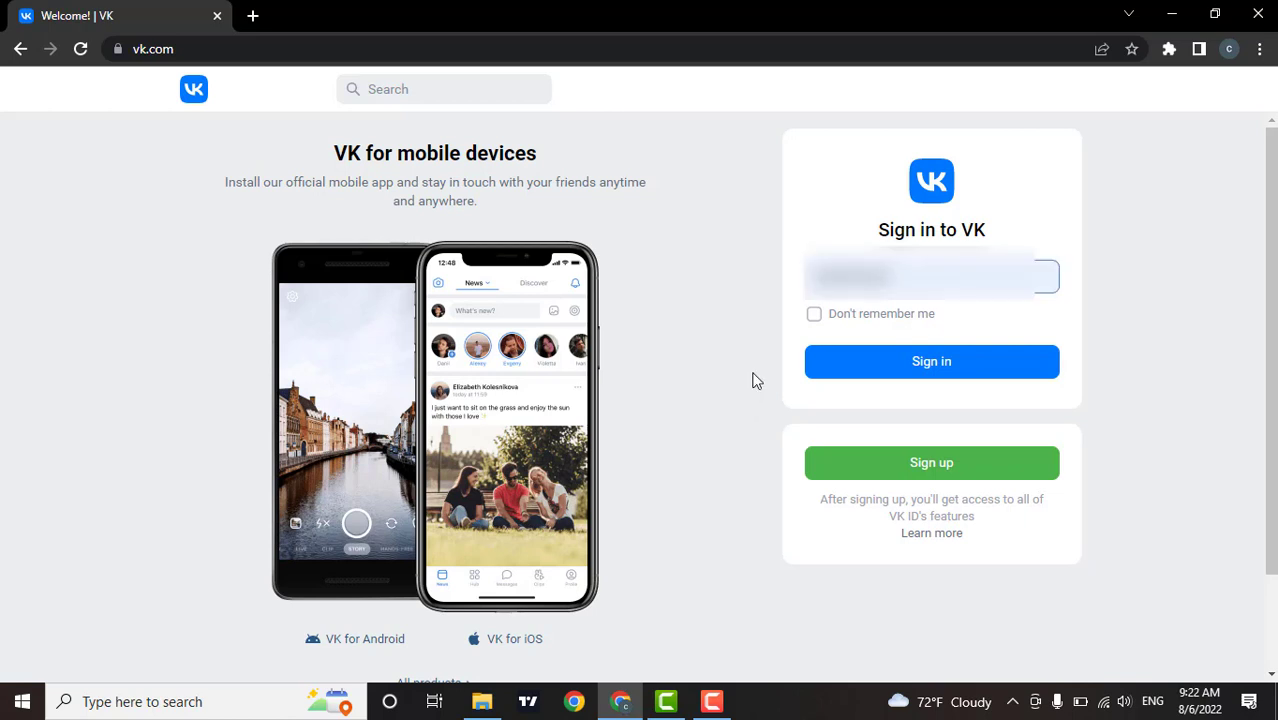
Leave 'Don't remember me' unchecked and submit the account login with Sign in
{"action": "left_click", "coordinate": [814, 313]}
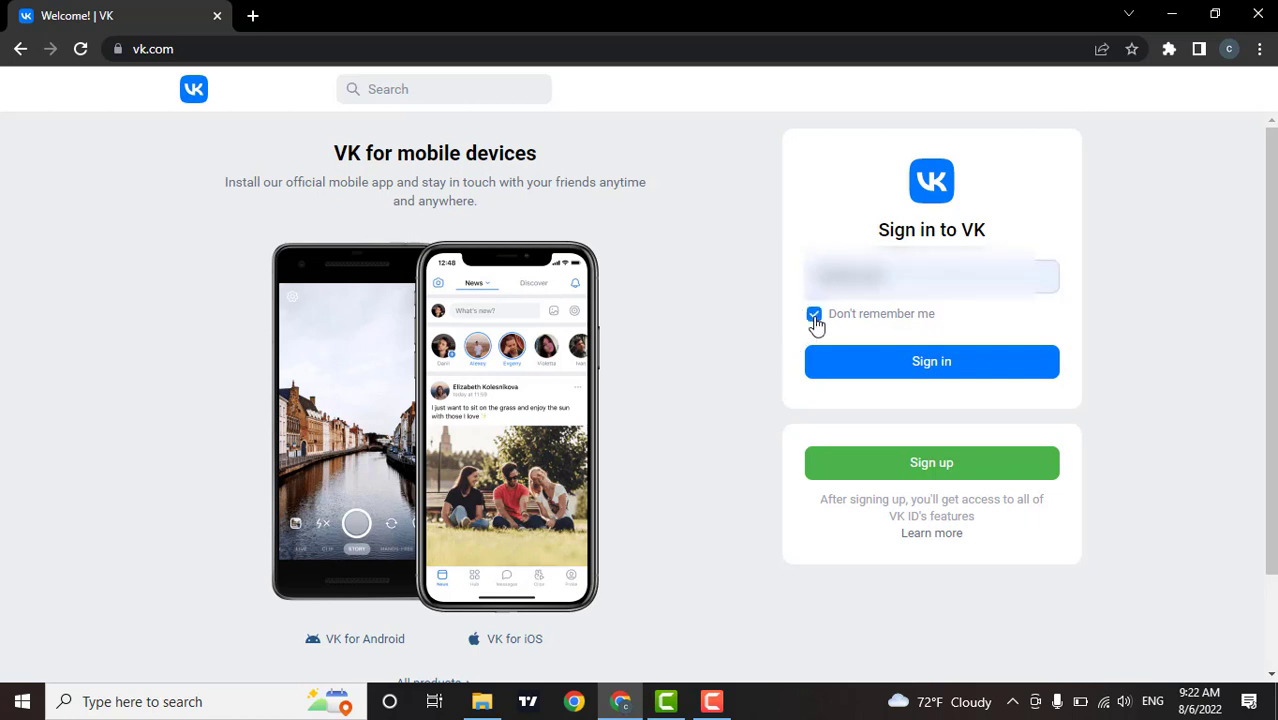
{"action": "left_click", "coordinate": [814, 313]}
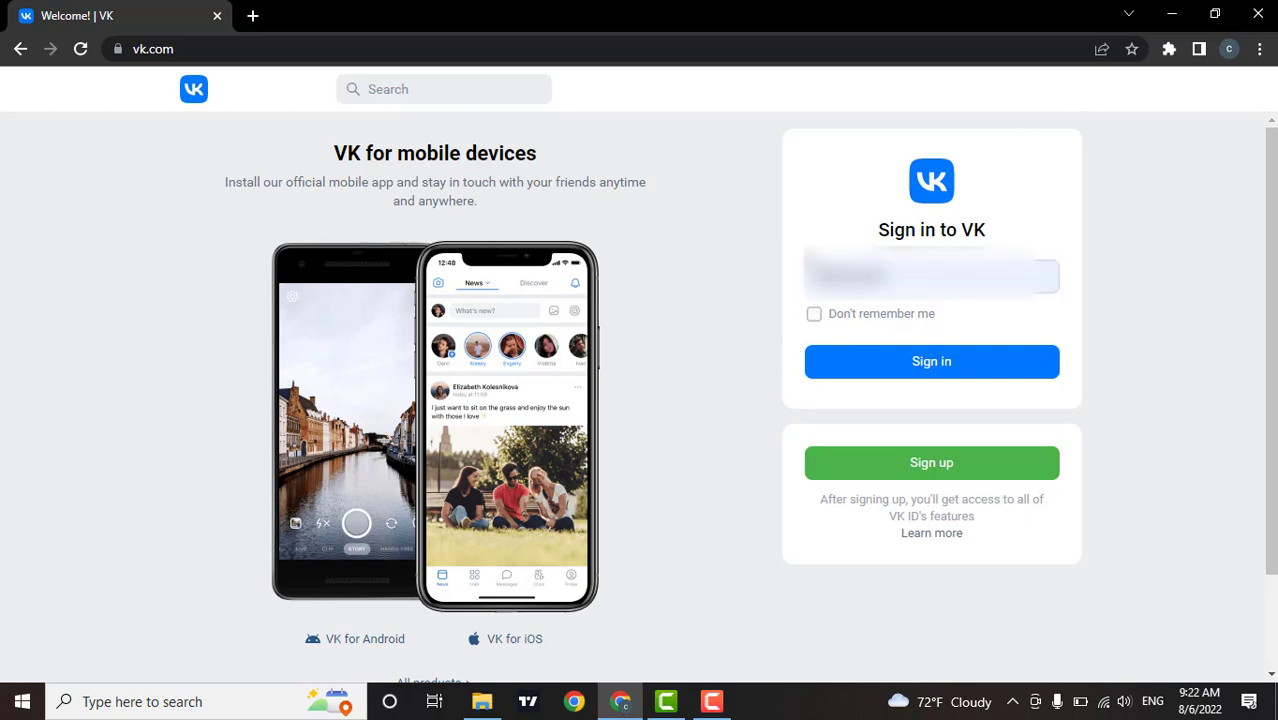
{"action": "left_click", "coordinate": [930, 361]}
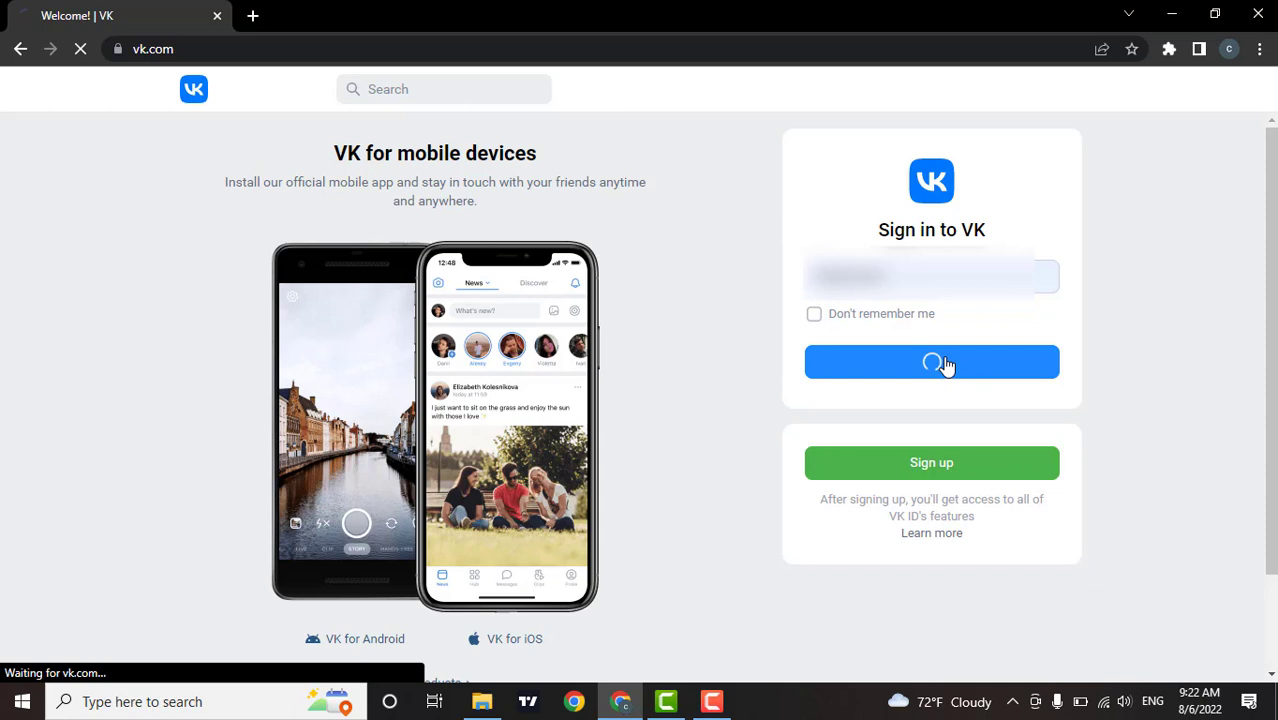
{"action": "left_click", "coordinate": [931, 362]}
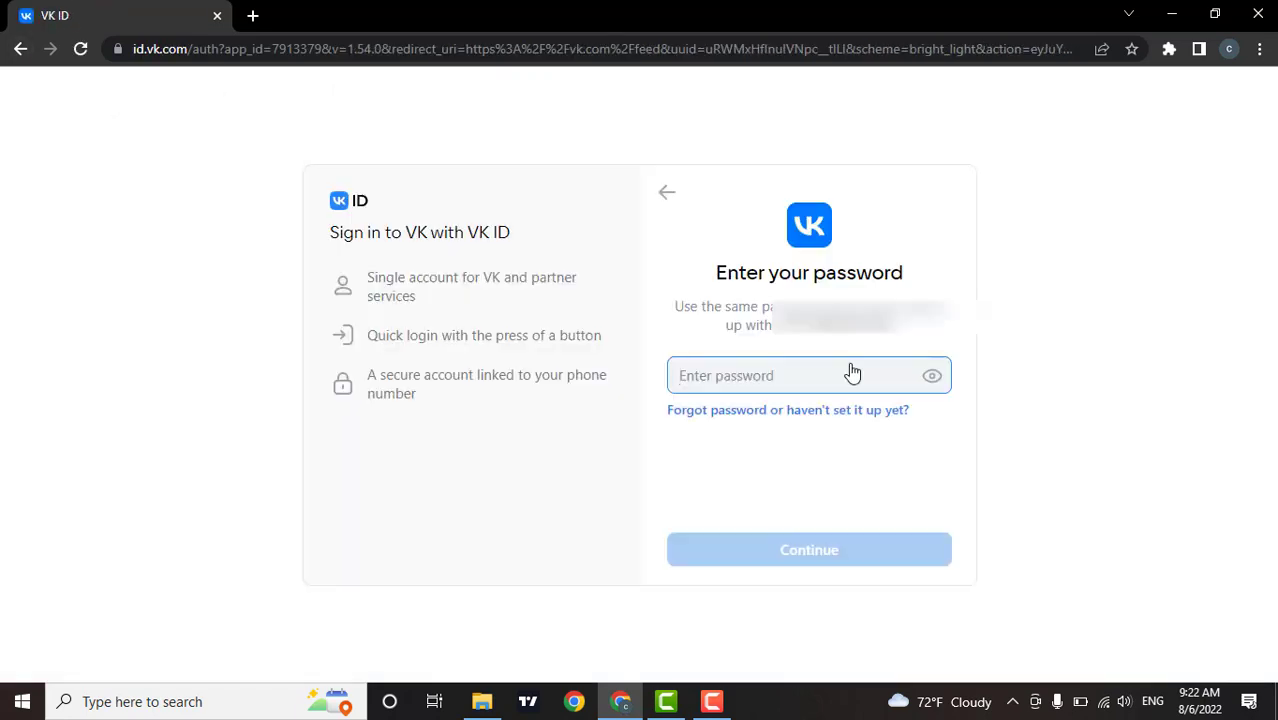
Enter the account password and continue to the VK news feed, then open a blank tab
{"action": "left_click", "coordinate": [809, 375]}
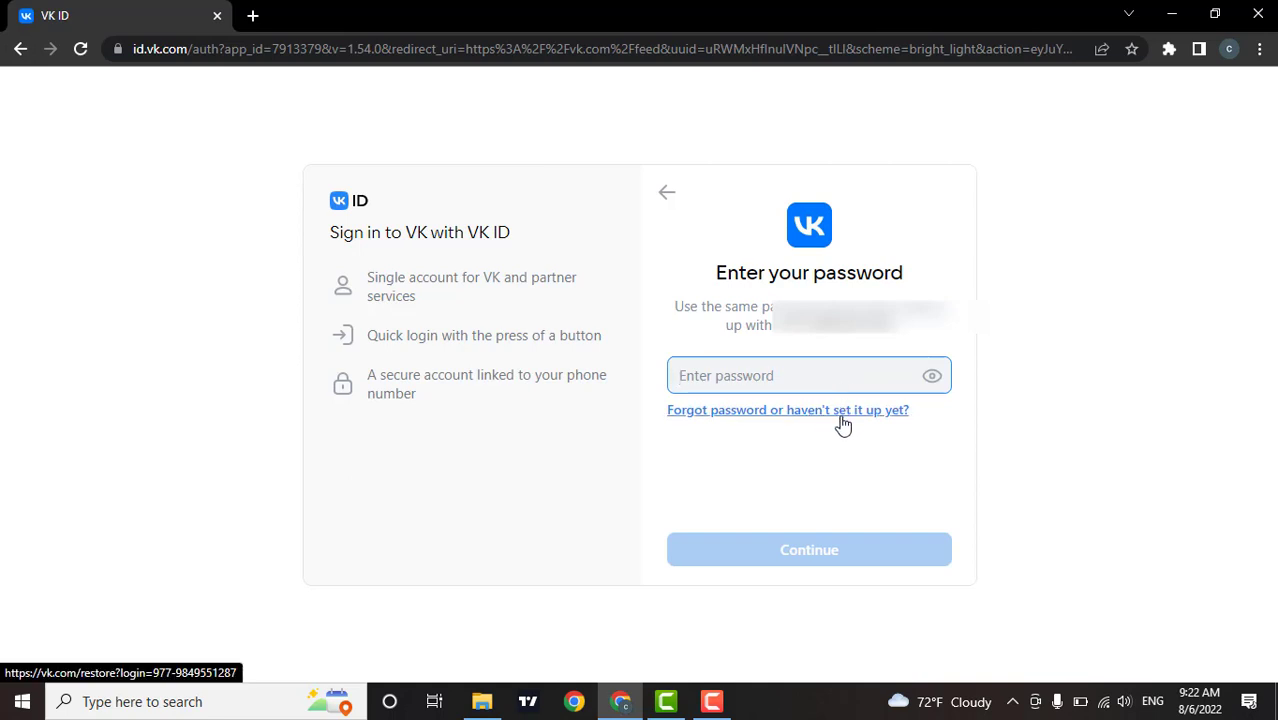
{"action": "mouse_move", "coordinate": [827, 420]}
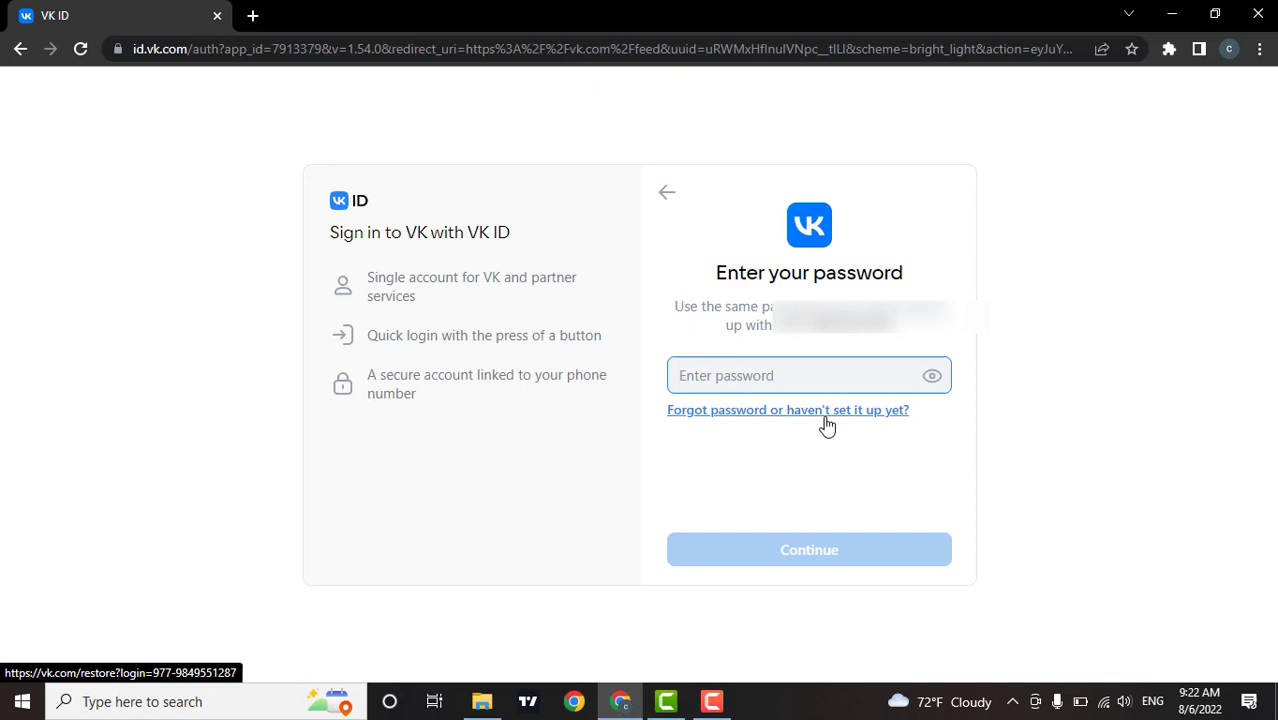
{"action": "left_click", "coordinate": [790, 375]}
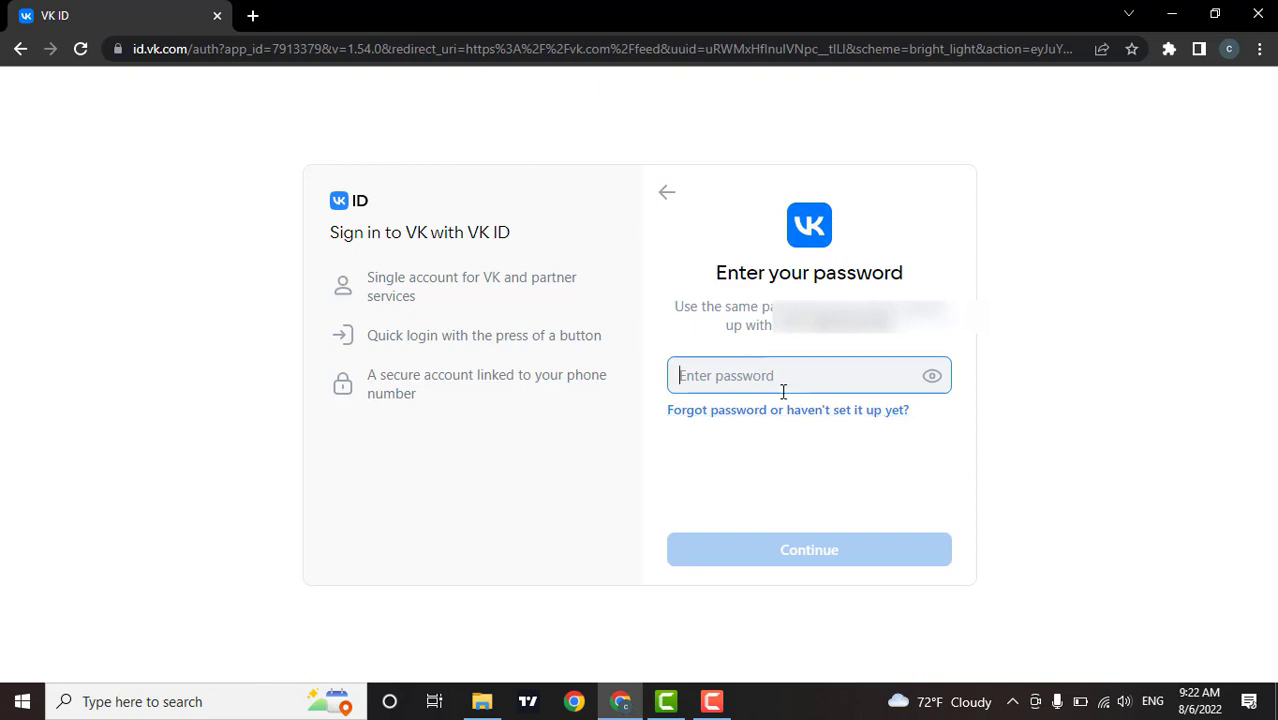
{"action": "type", "text": "••••"}
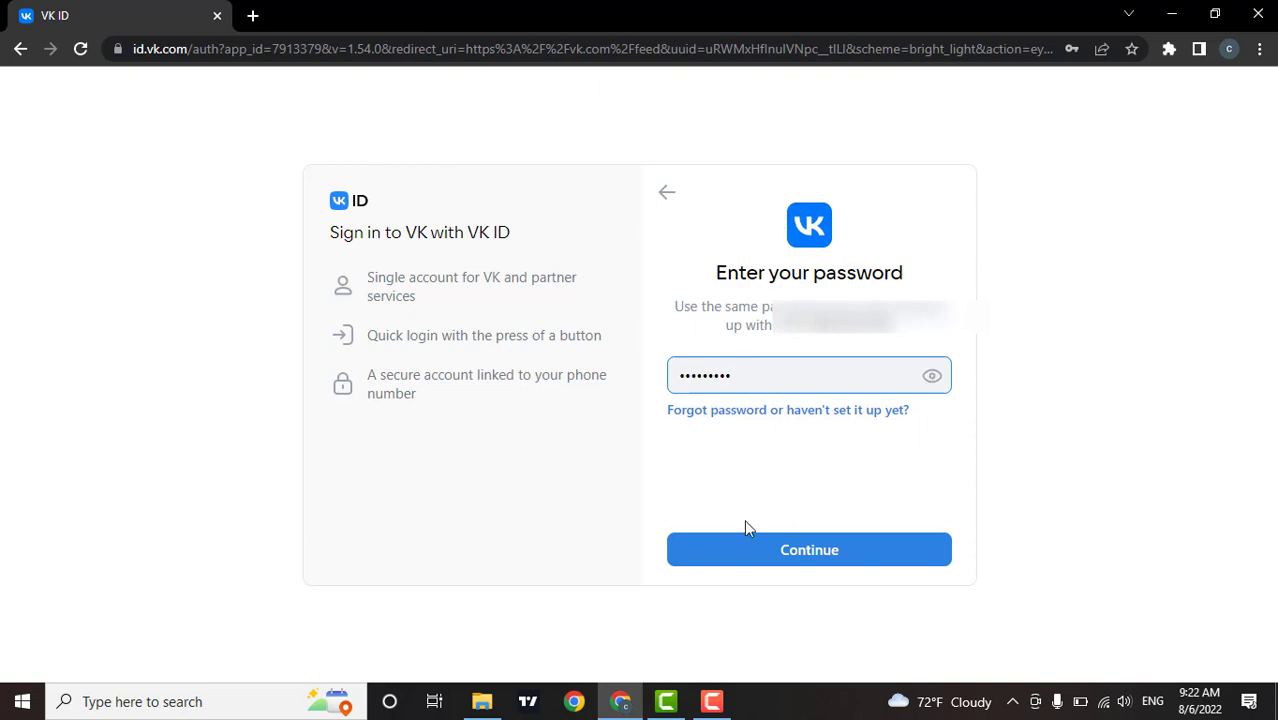
{"action": "left_click", "coordinate": [809, 549]}
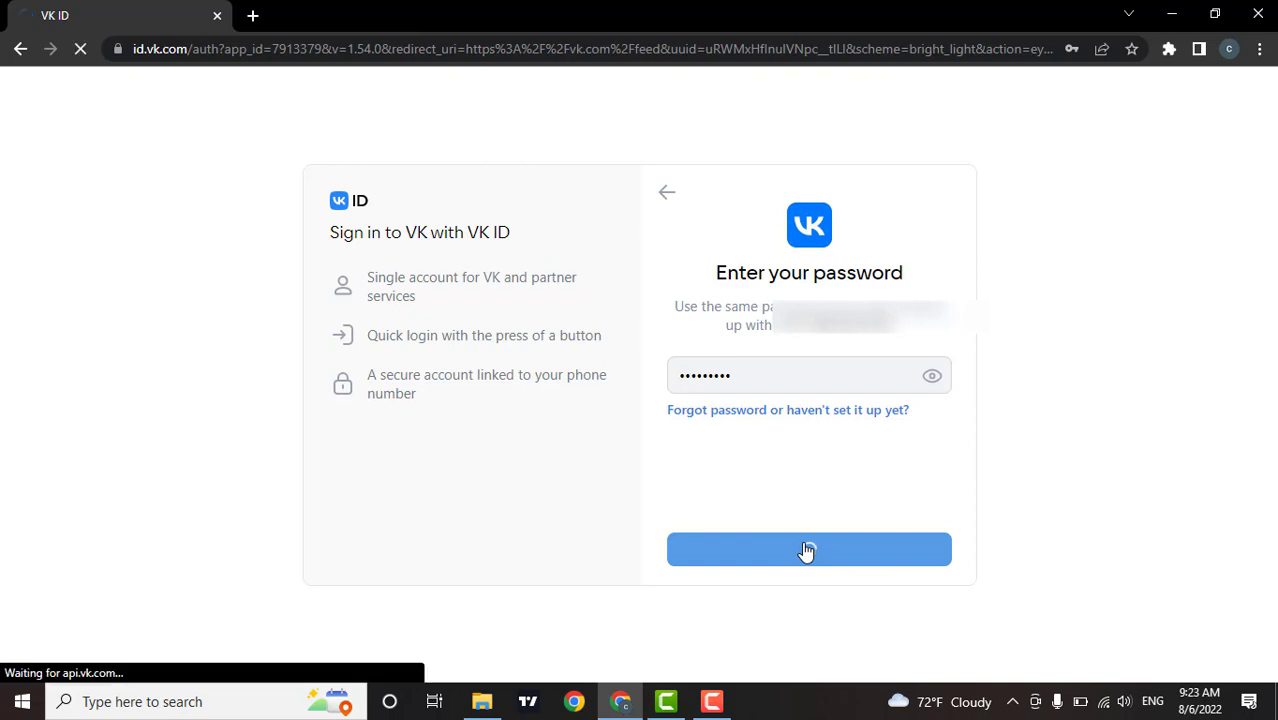
{"action": "left_click", "coordinate": [808, 549]}
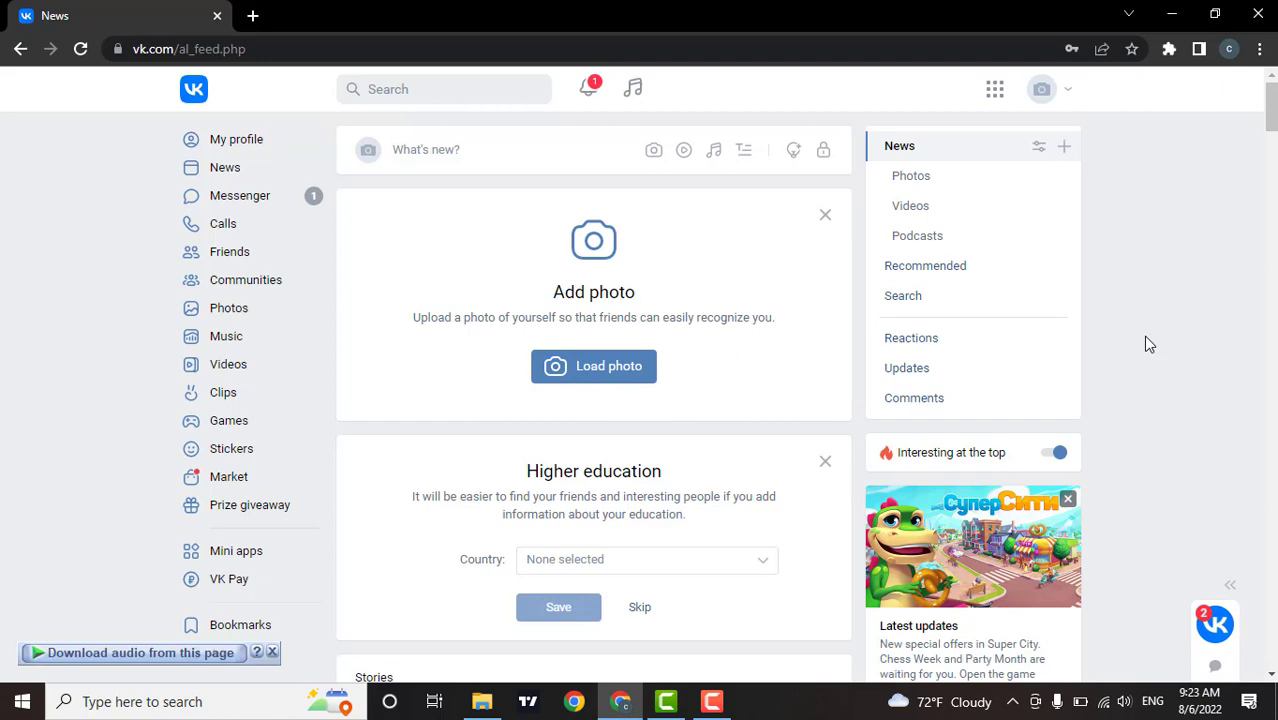
{"action": "left_click", "coordinate": [252, 15]}
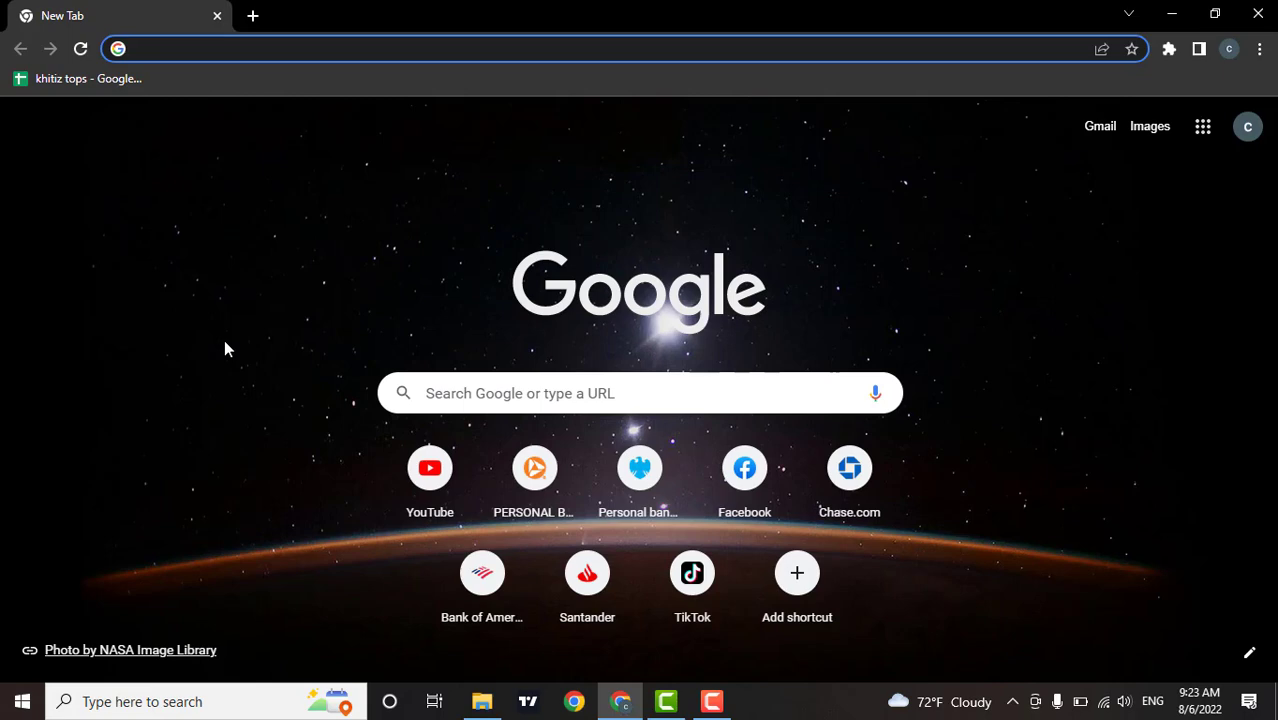
{"action": "left_click", "coordinate": [400, 48]}
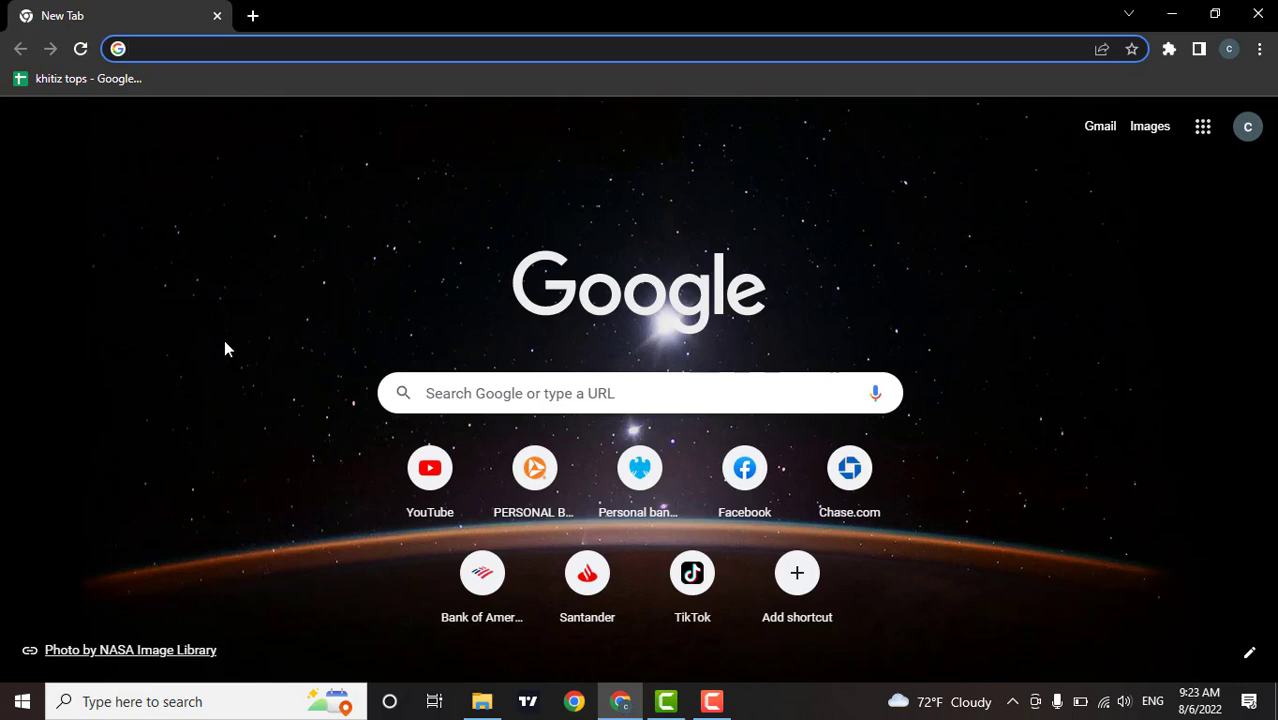
{"action": "left_click", "coordinate": [400, 48]}
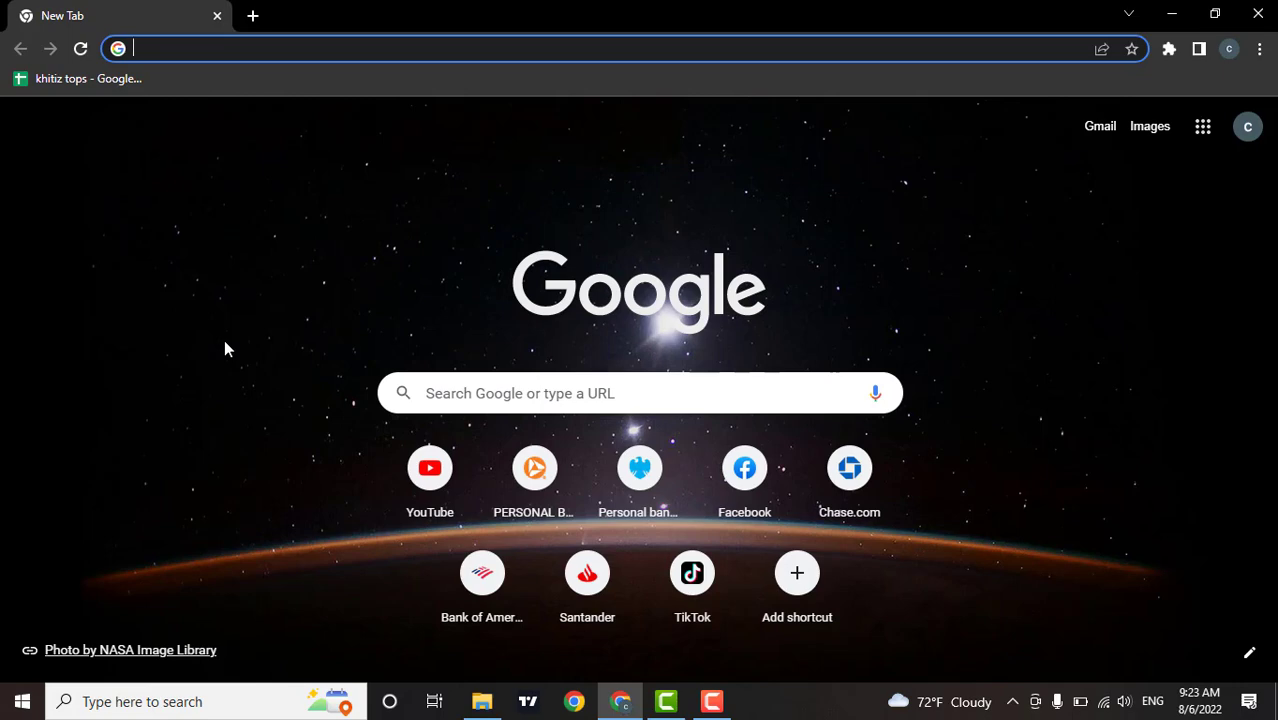